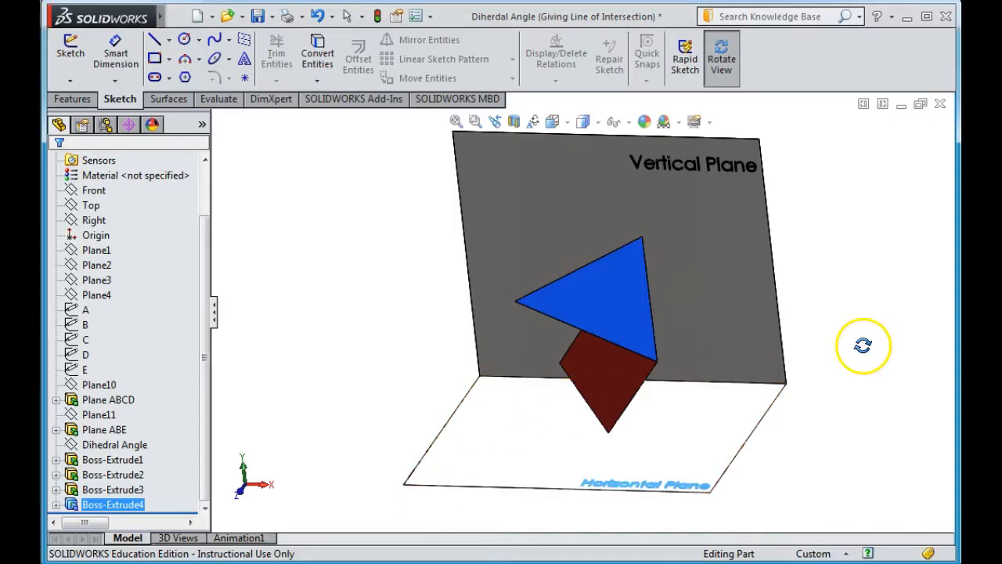
{"action": "mouse_move", "coordinate": [789, 349]}
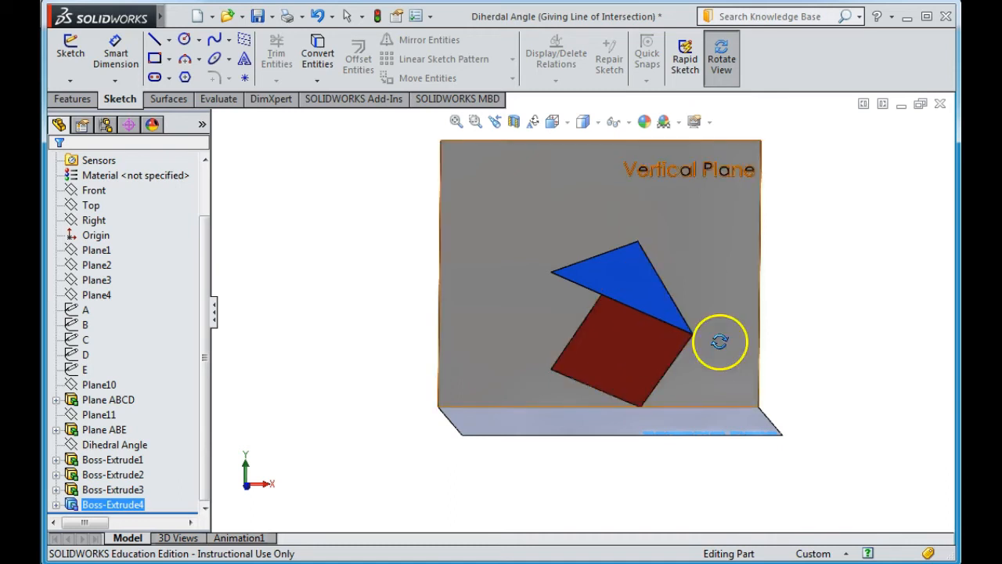
Orbit the model to view the blue and red planes from different sides
{"action": "left_click_drag", "start_coordinate": [719, 343], "coordinate": [723, 405]}
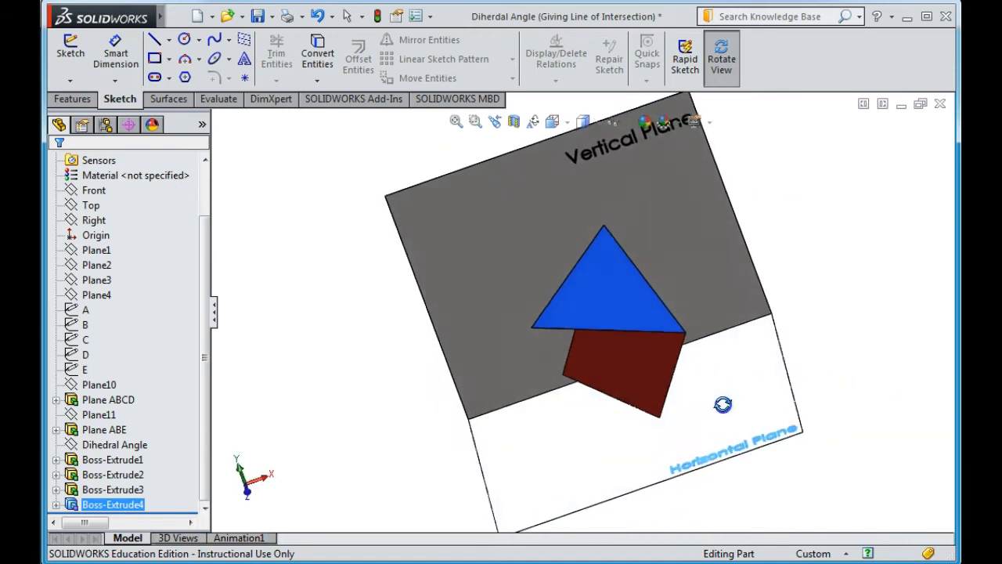
{"action": "left_click_drag", "start_coordinate": [723, 405], "coordinate": [822, 327]}
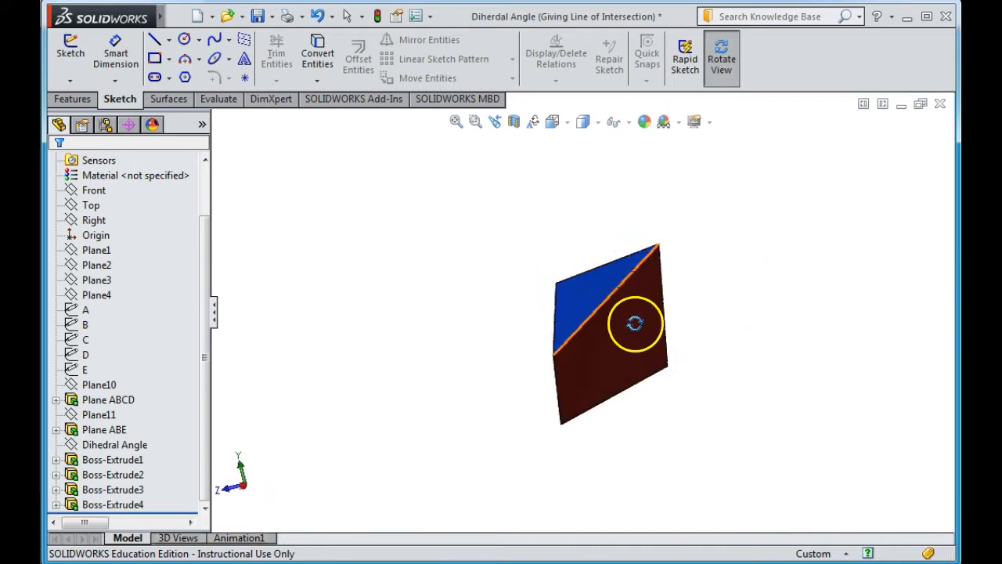
Rotate the view until both planes show as edge lines meeting at the dihedral angle
{"action": "left_click_drag", "start_coordinate": [635, 323], "coordinate": [799, 207]}
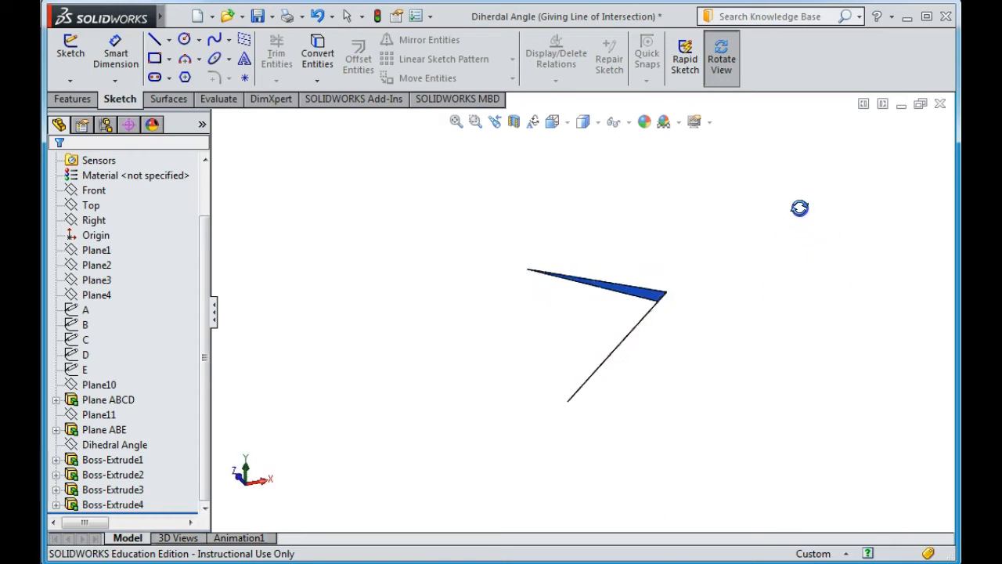